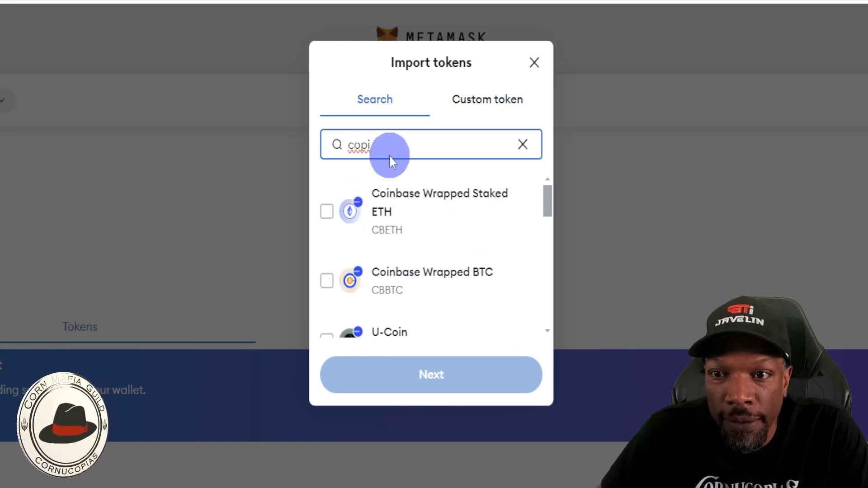
- Focus MetaMask's Import tokens search box to look up the COPI token
click(487, 99)
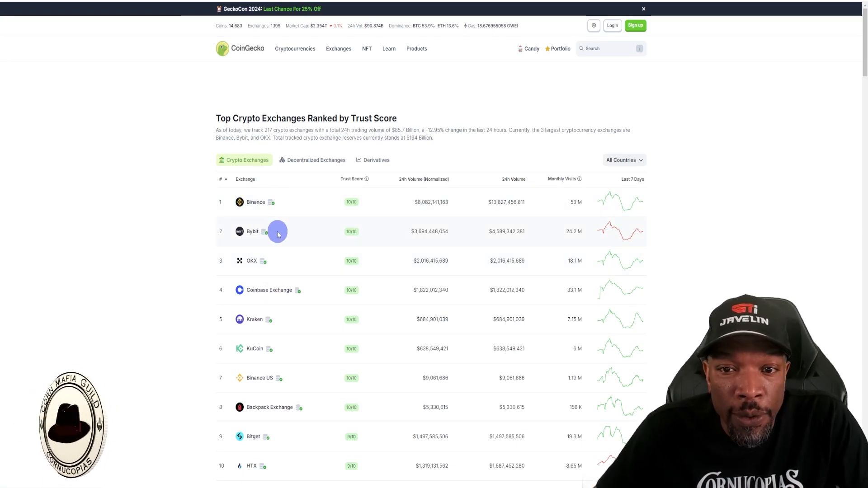
mouse_move(290, 239)
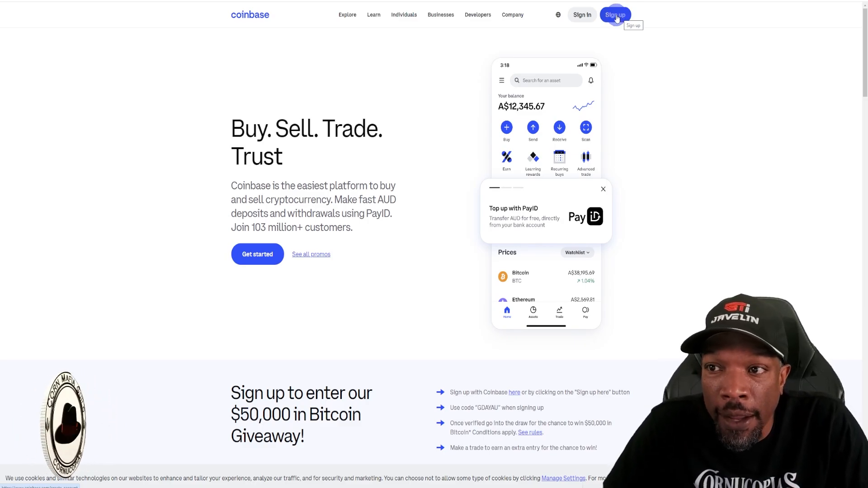
- Choose Sign up at the top right of coinbase.com to begin a new account
click(615, 14)
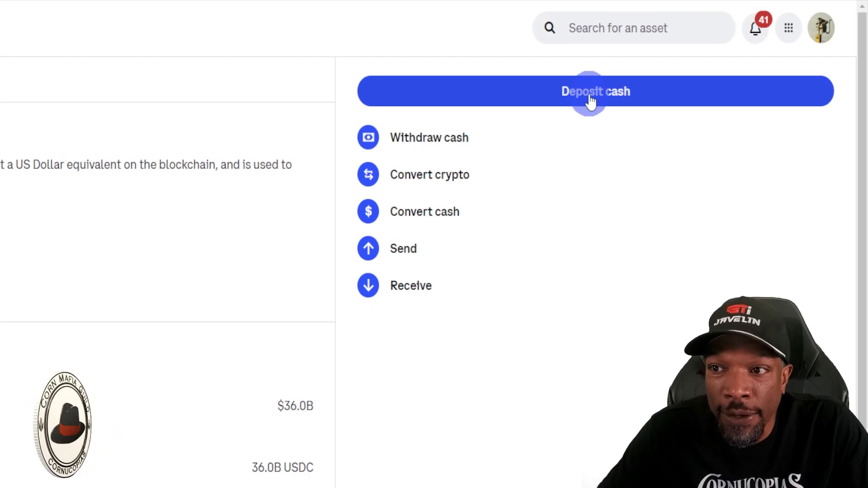
- Deposit cash for the USDC order and dismiss the order-submitted confirmation
click(596, 91)
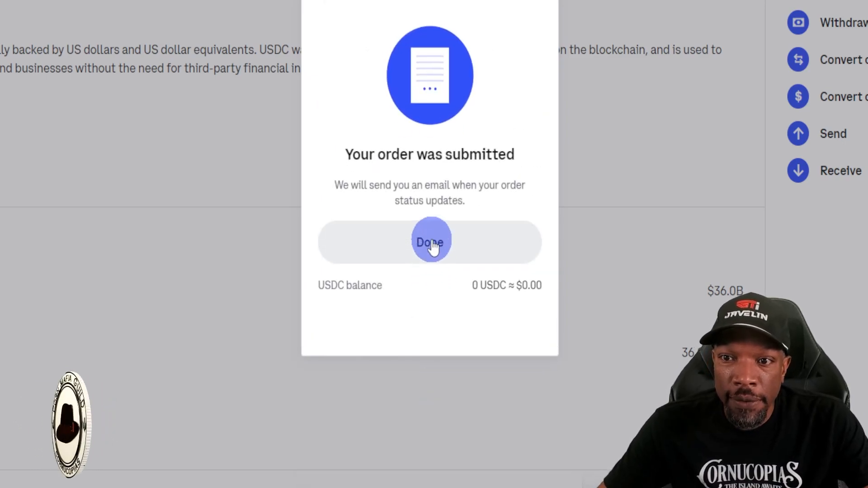
click(429, 242)
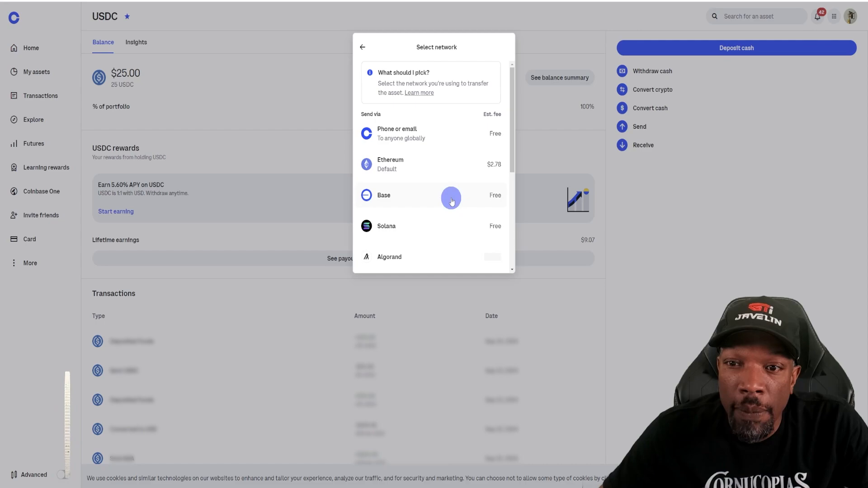
- Pick Base (free fee) as the network for sending USDC
click(384, 195)
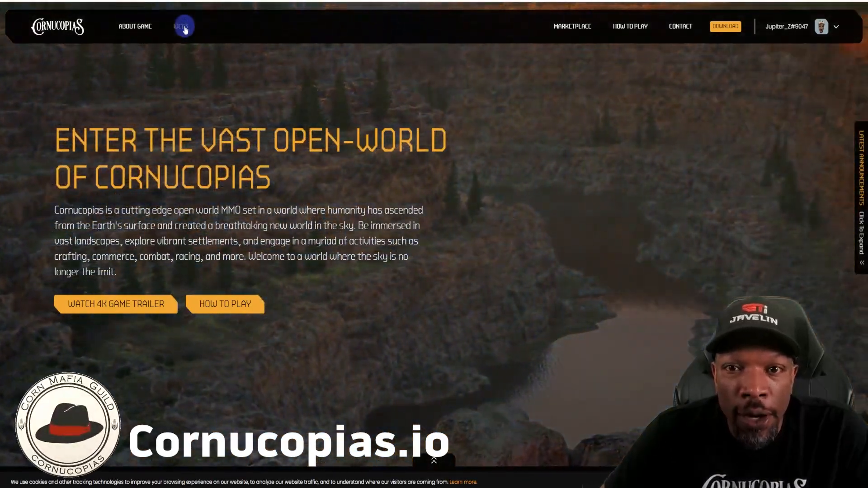
- Go to COPI TOKEN from the WEB3 menu on the Cornucopias site
click(181, 26)
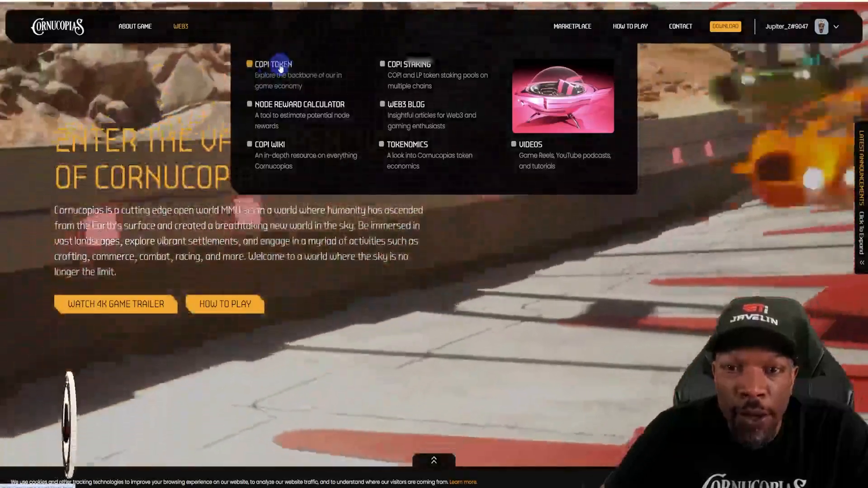
click(272, 64)
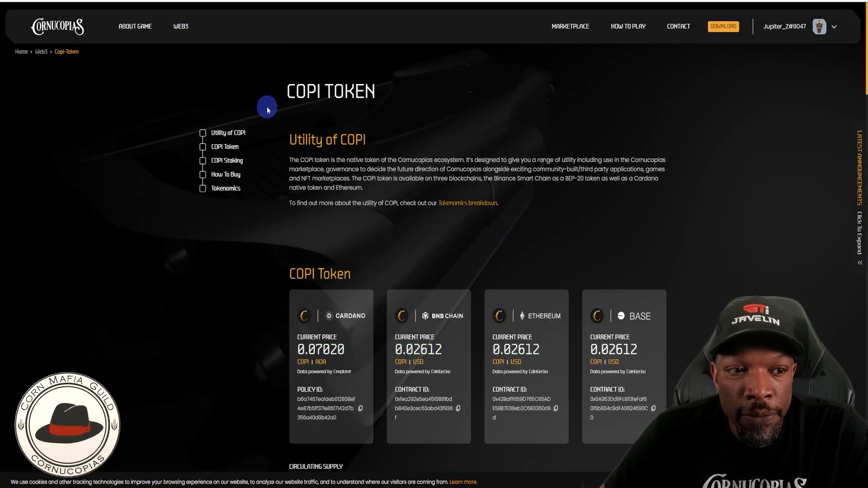